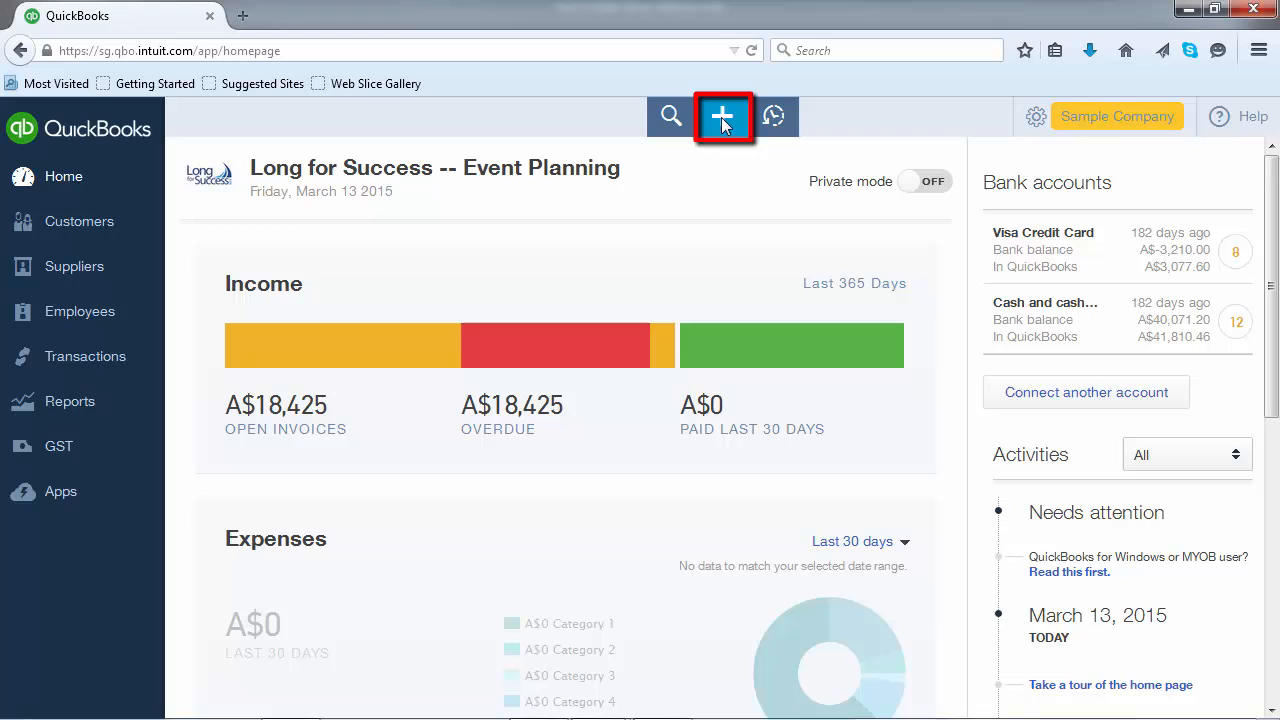
# - Start a new supplier bill from the Create menu
pyautogui.click(722, 116)
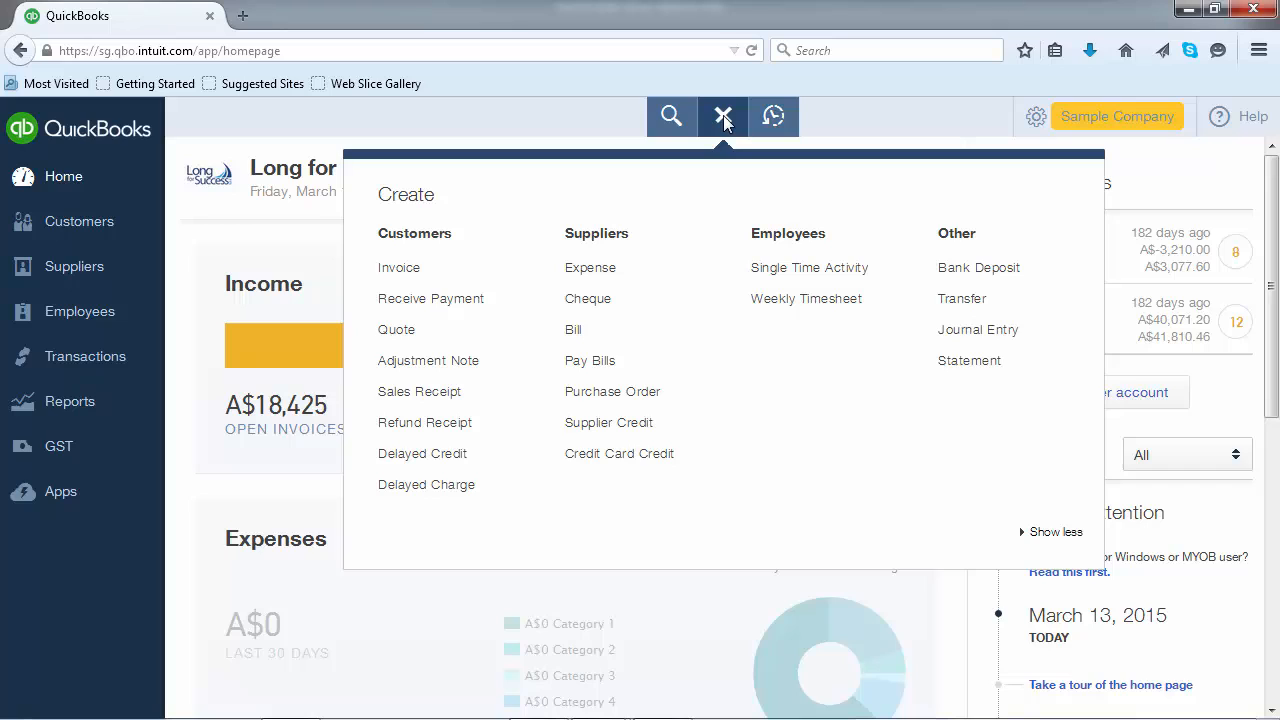
pyautogui.moveTo(595, 234)
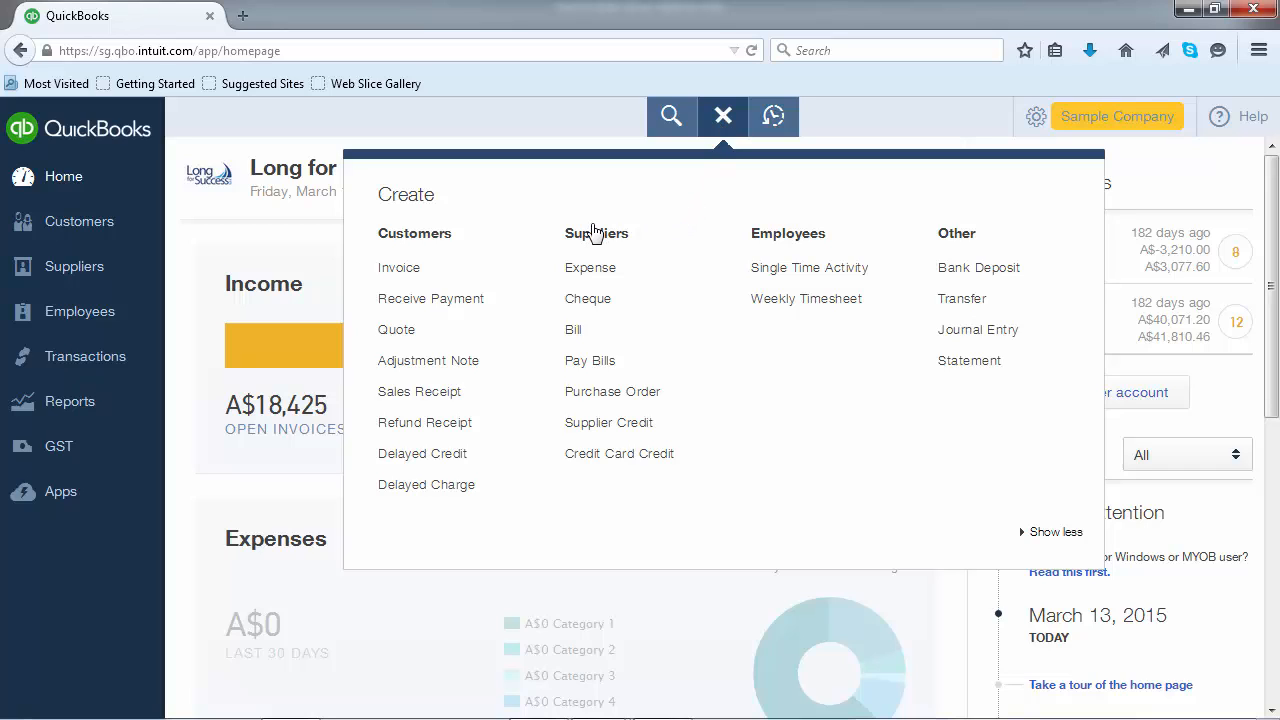
pyautogui.moveTo(574, 330)
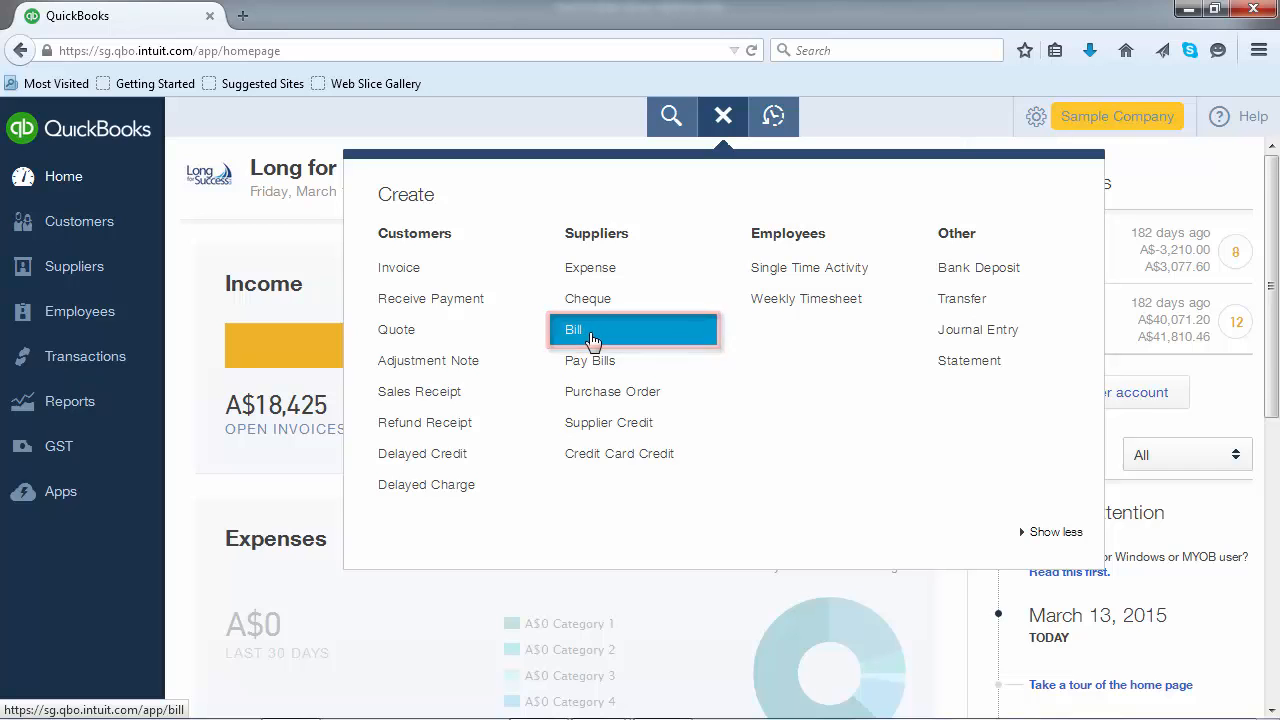
pyautogui.click(573, 329)
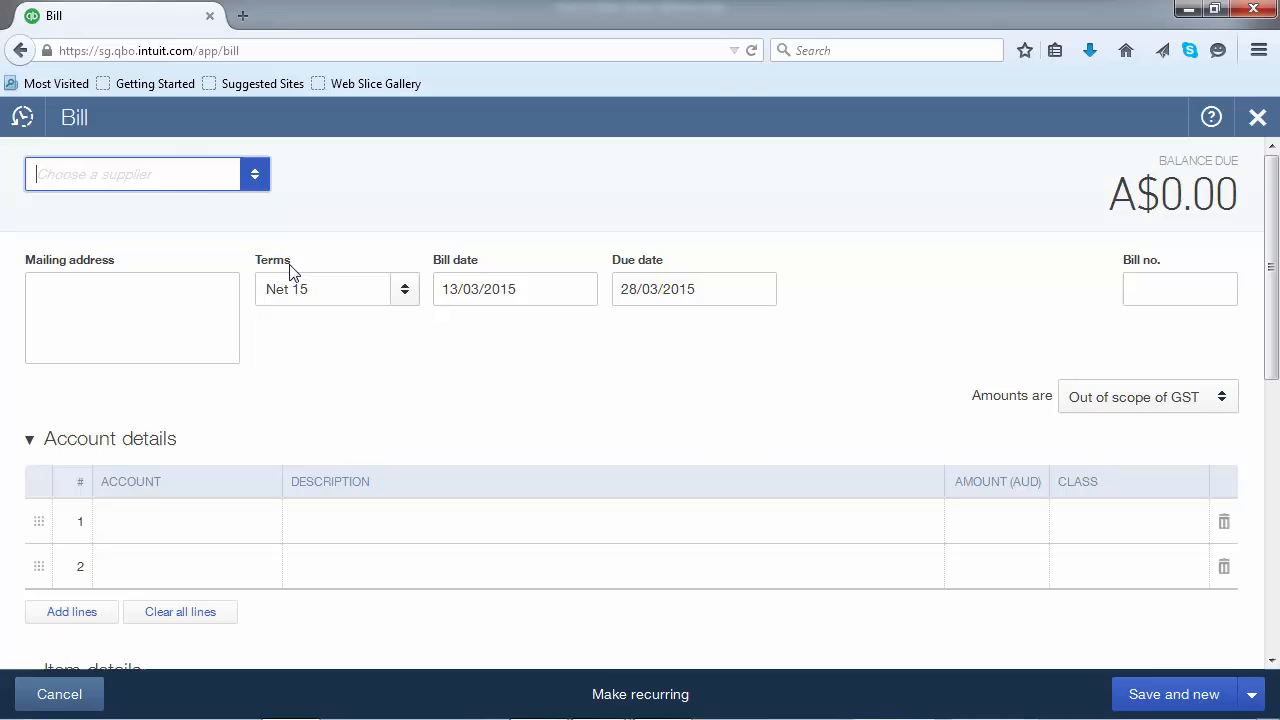
# - Choose Bank of AnyCity as the bill's supplier, filling its PO Box 984 Sydney address
pyautogui.click(135, 173)
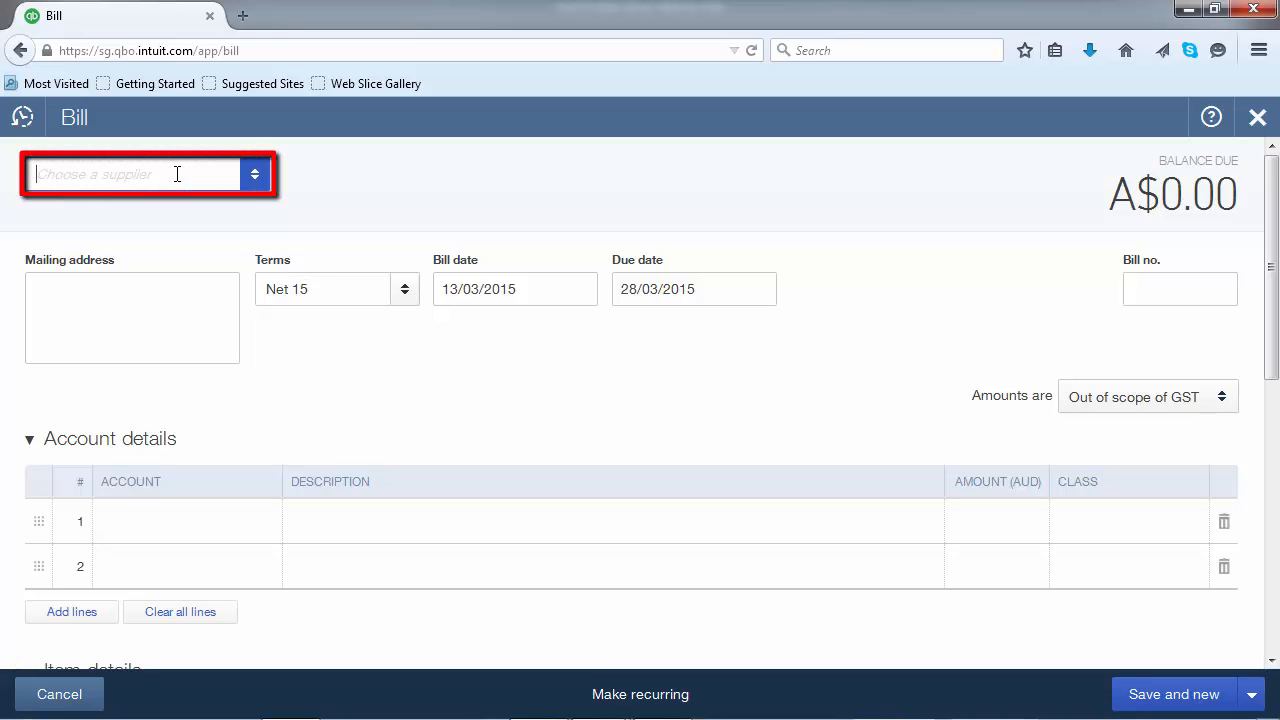
pyautogui.write('Bank of AnyCity')
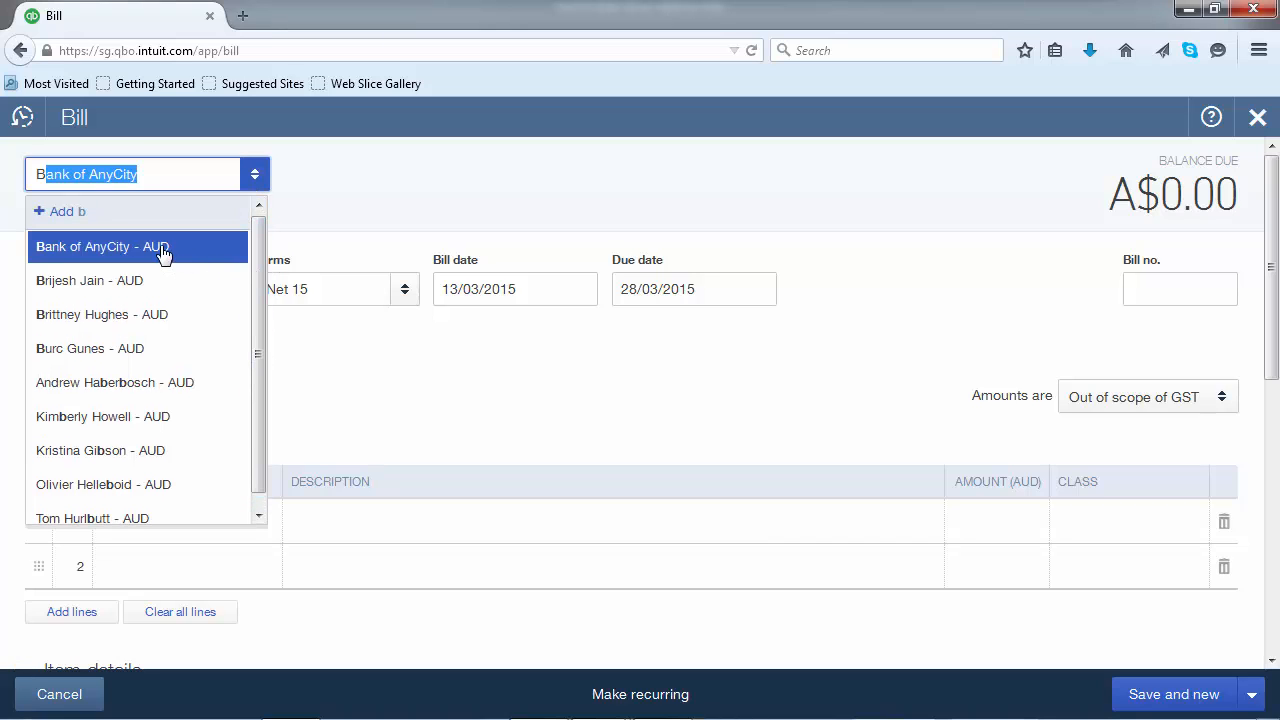
pyautogui.click(101, 246)
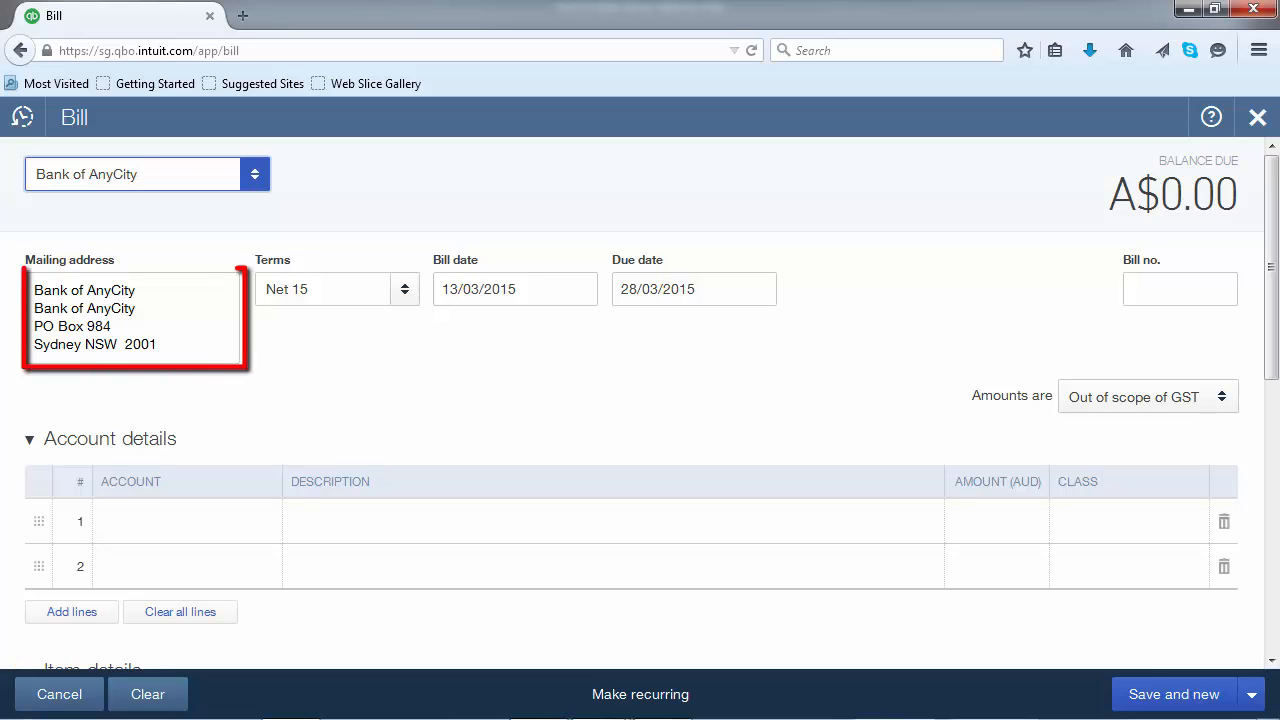
pyautogui.click(335, 289)
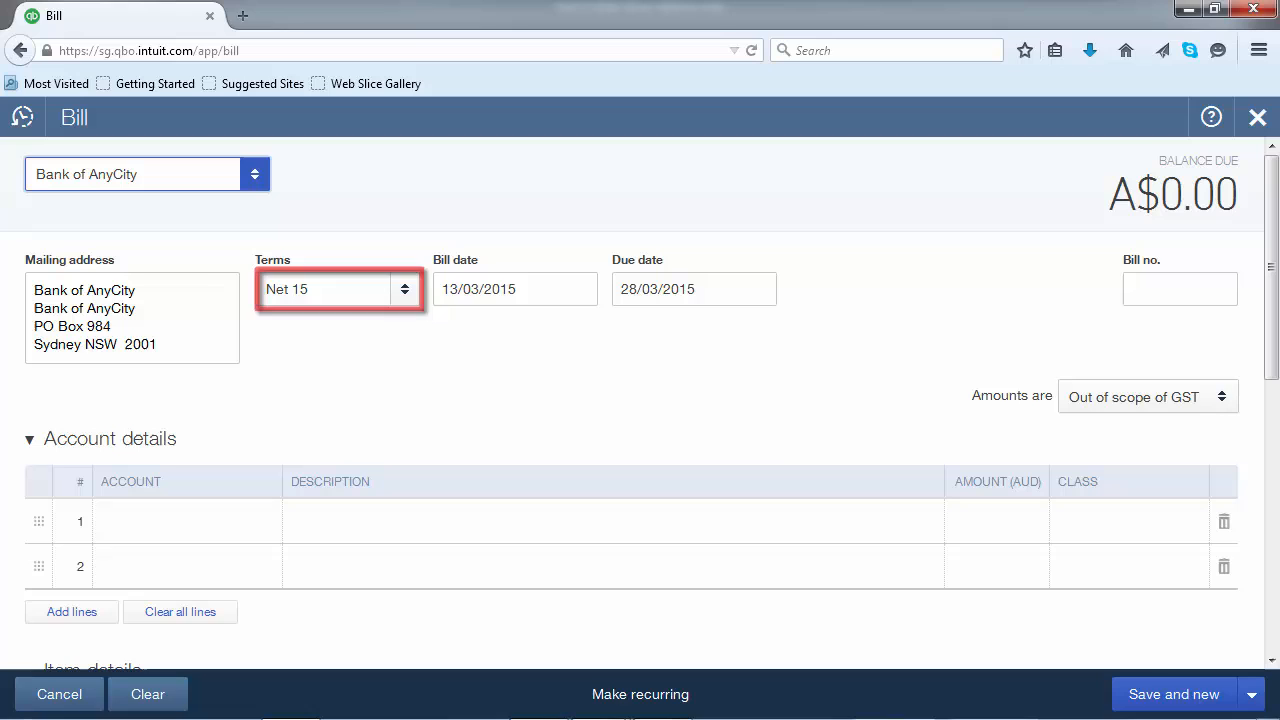
pyautogui.click(515, 289)
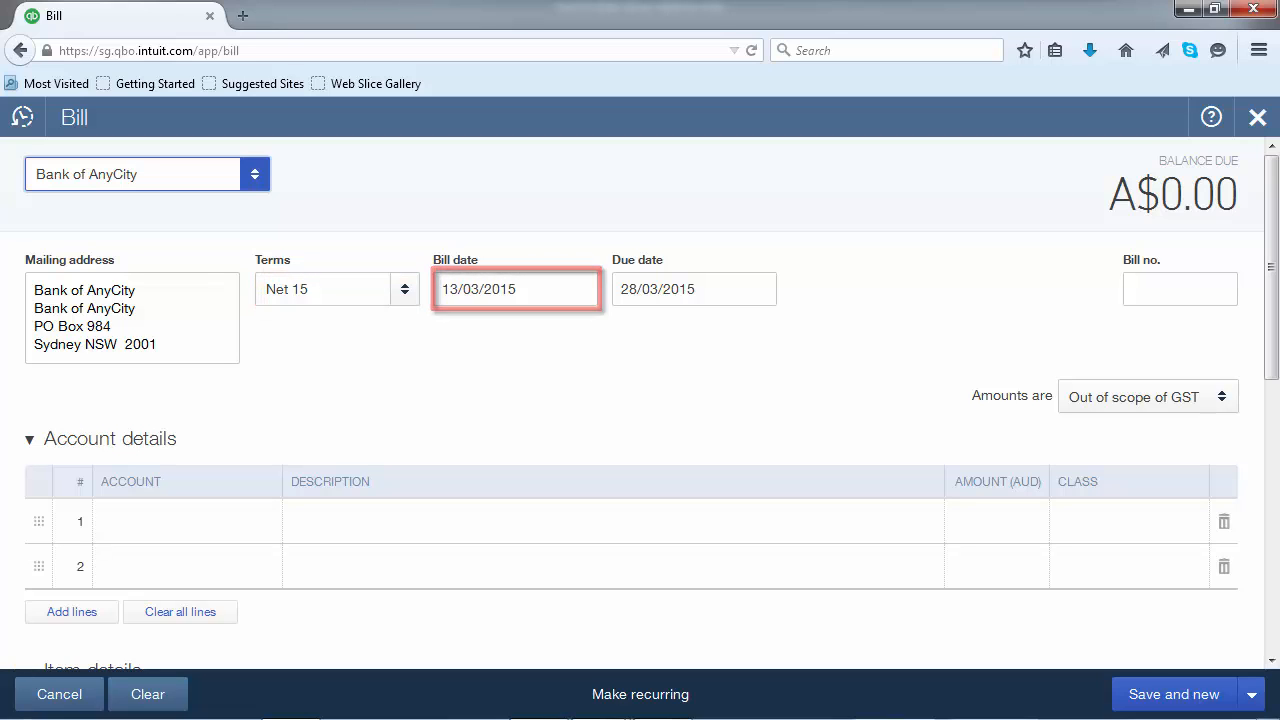
pyautogui.click(694, 289)
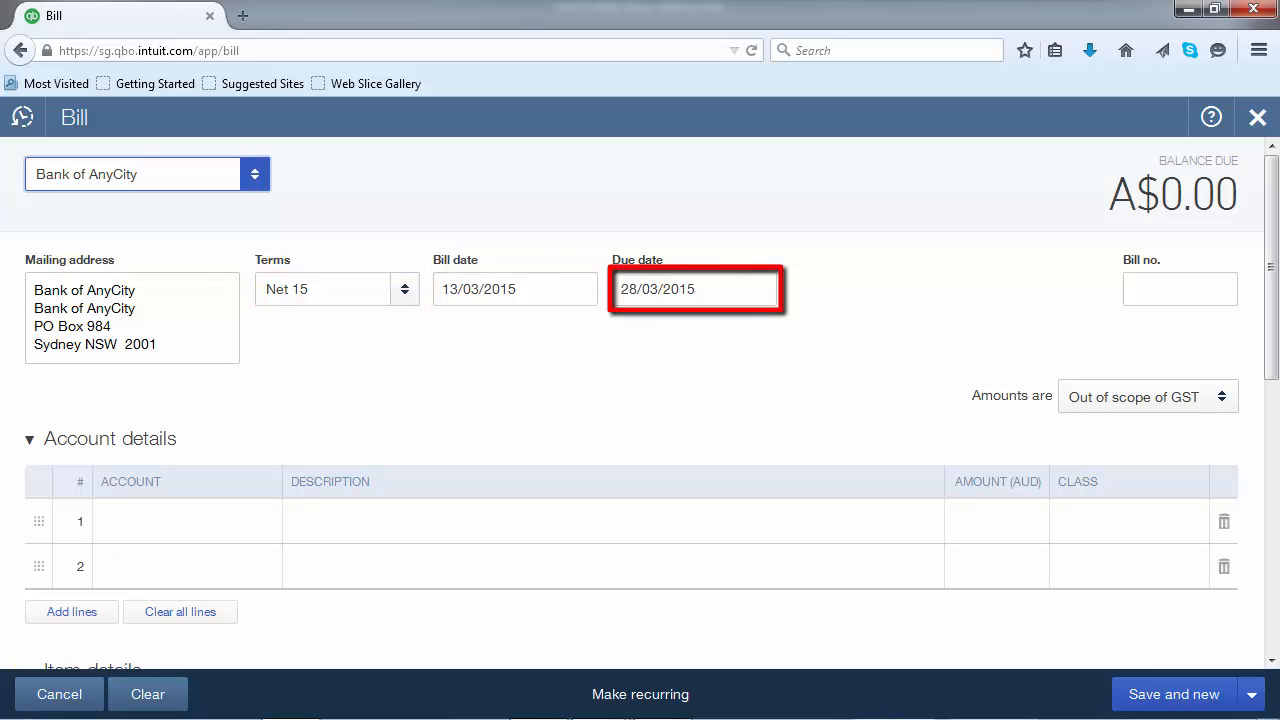
pyautogui.click(1180, 289)
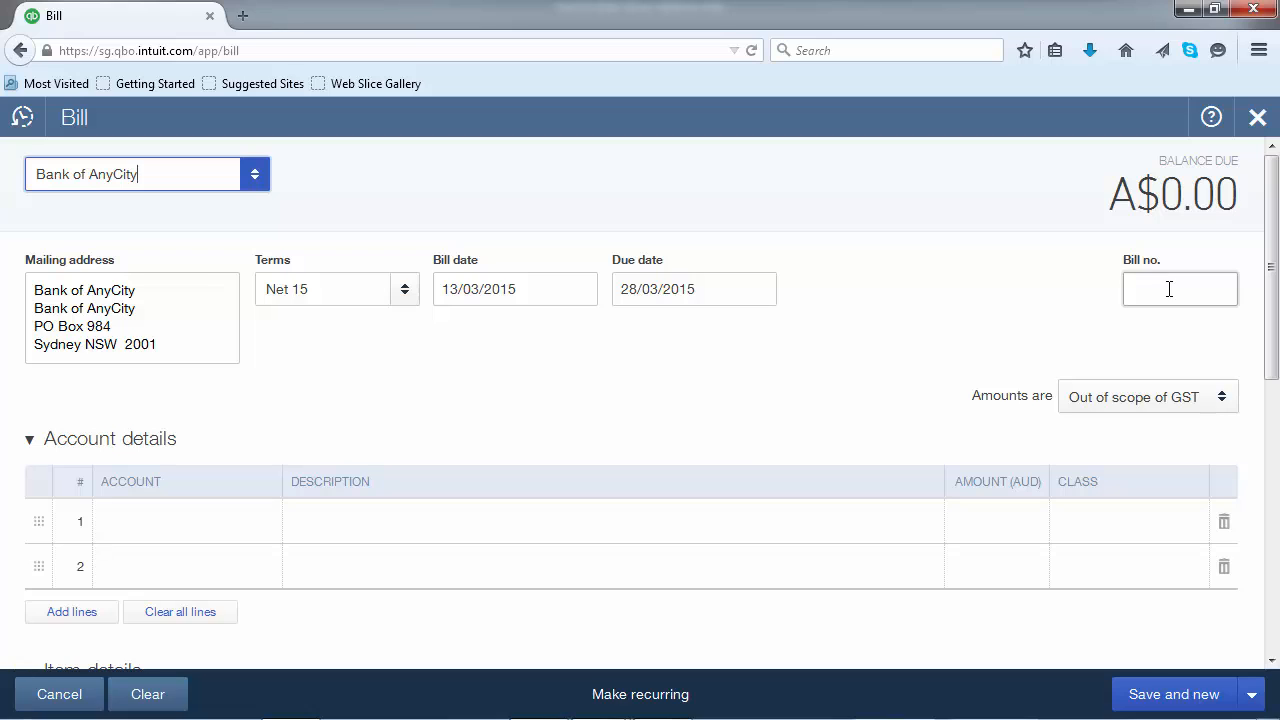
# - Set the bill's Amounts are option to Inclusive of Tax
pyautogui.click(1179, 289)
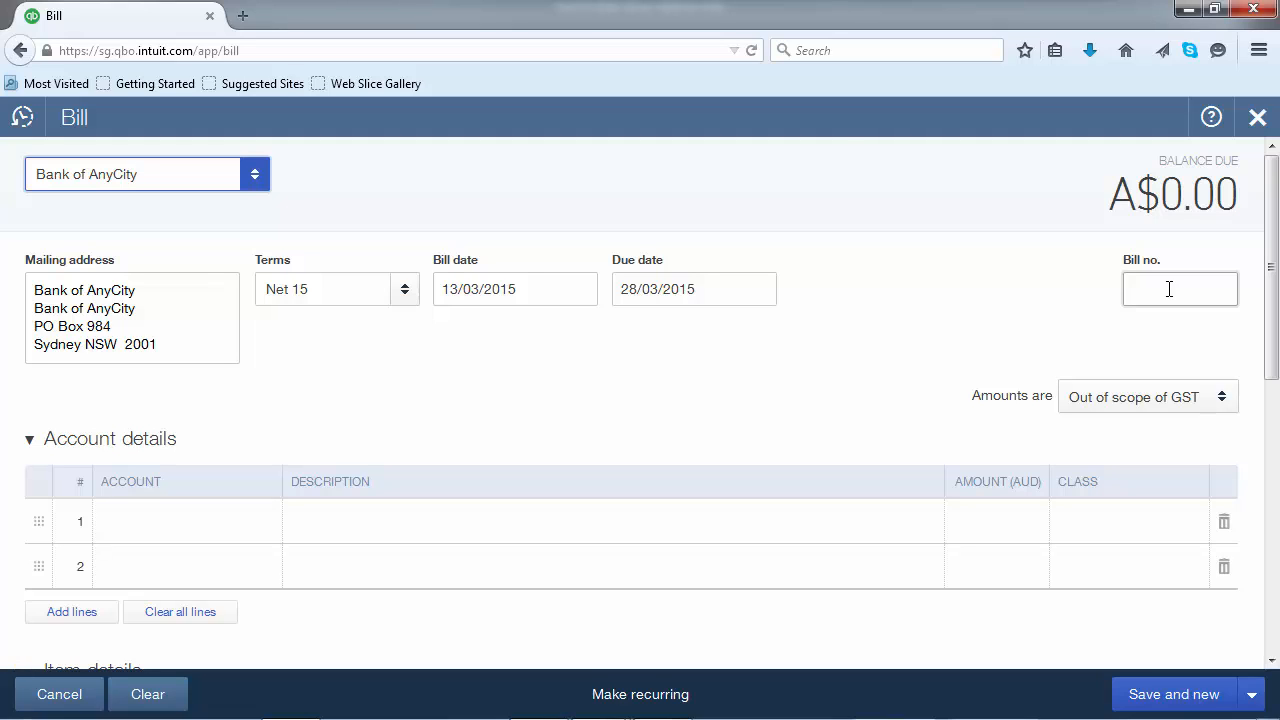
pyautogui.click(1147, 396)
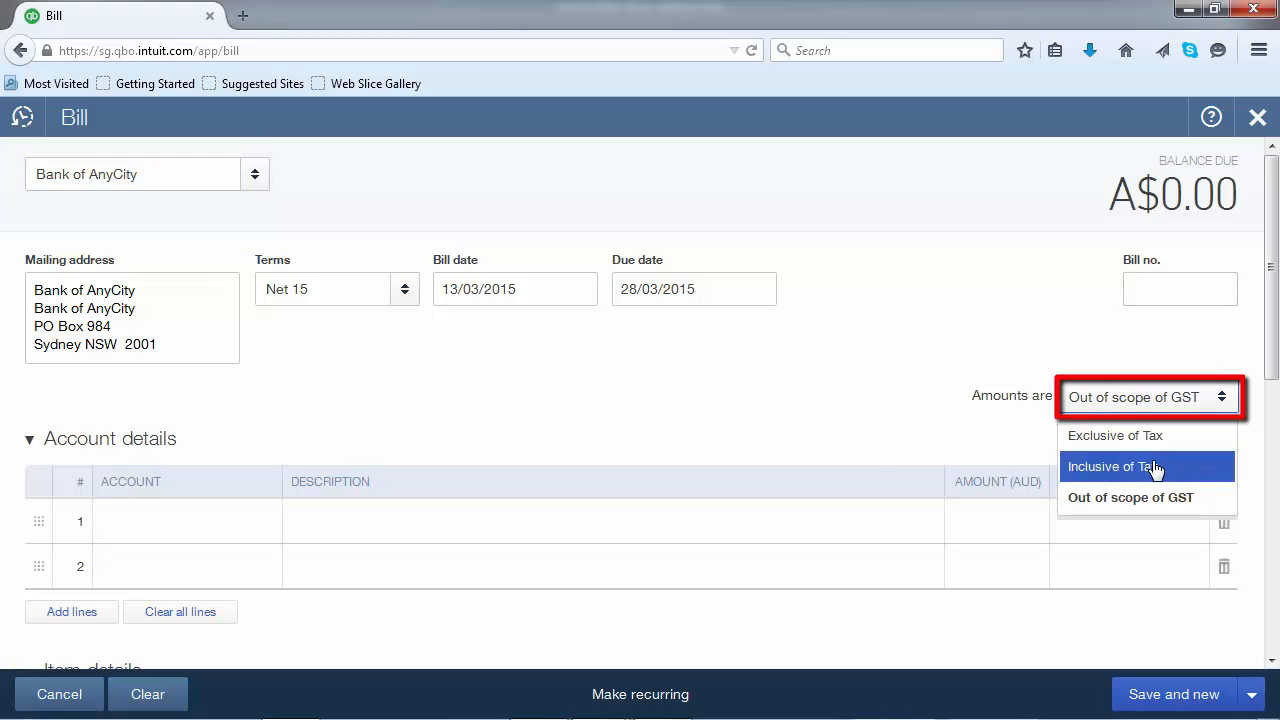
pyautogui.click(1116, 466)
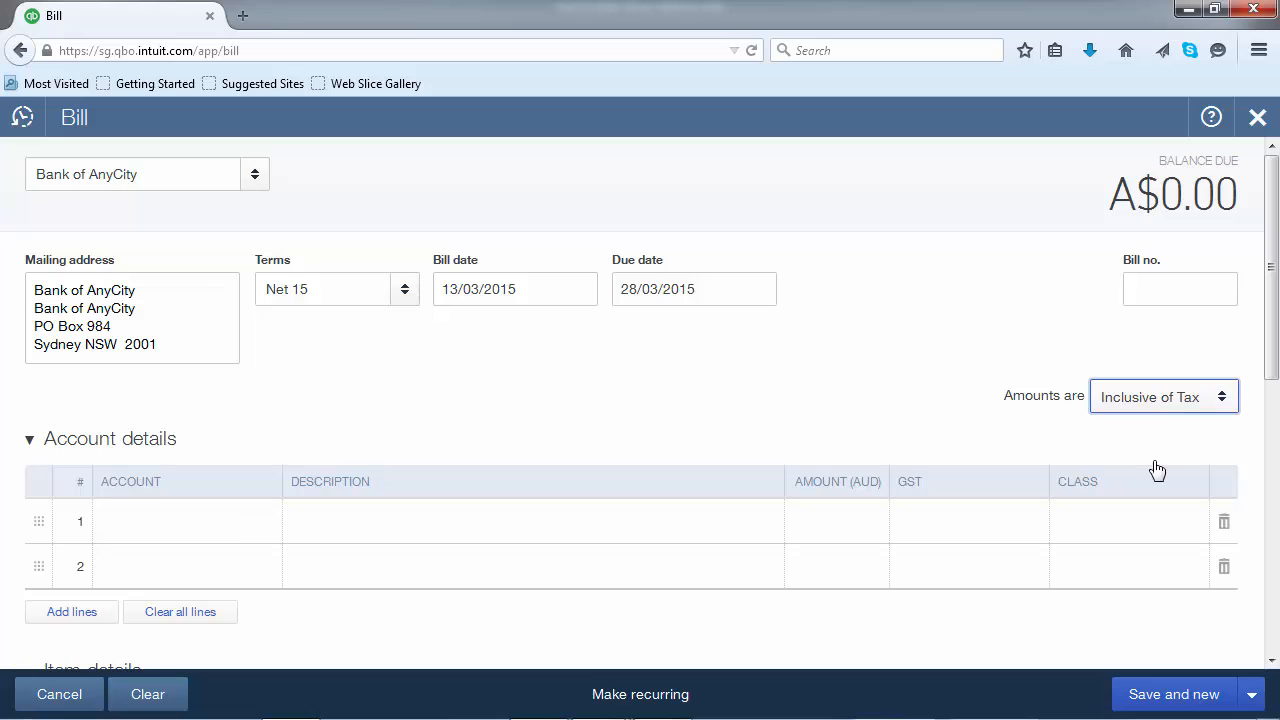
pyautogui.moveTo(892, 424)
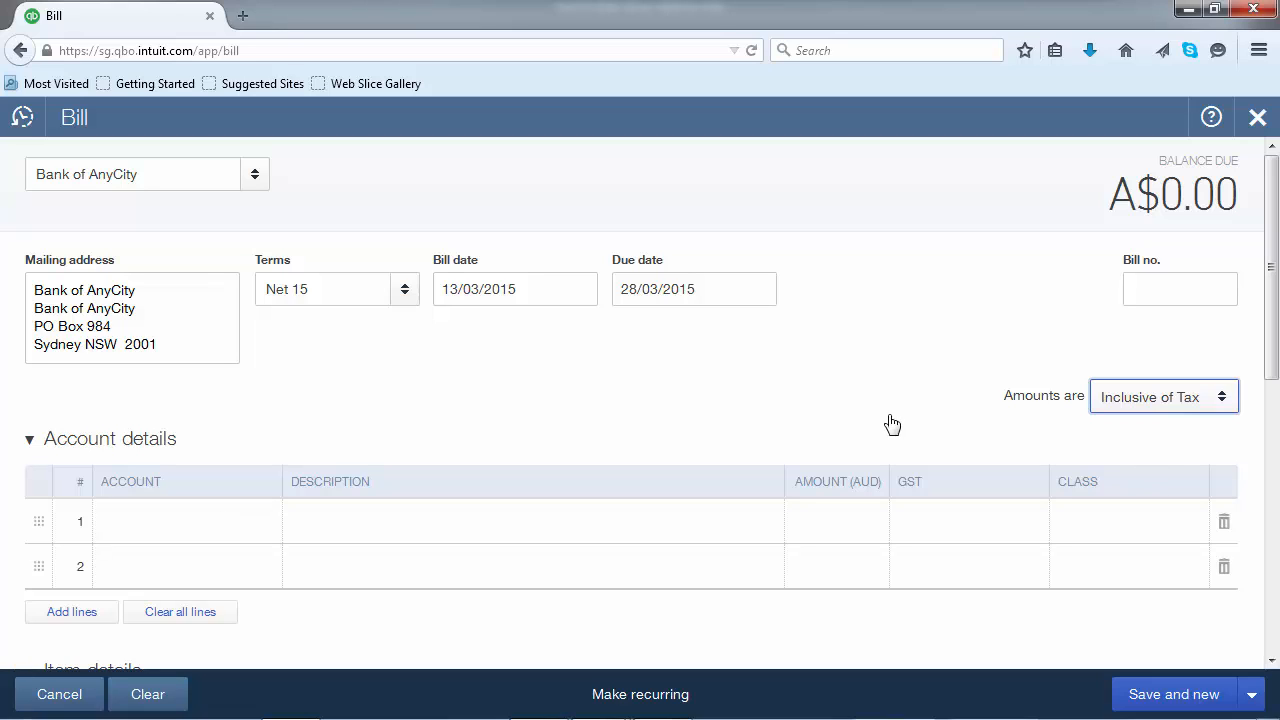
pyautogui.moveTo(100, 443)
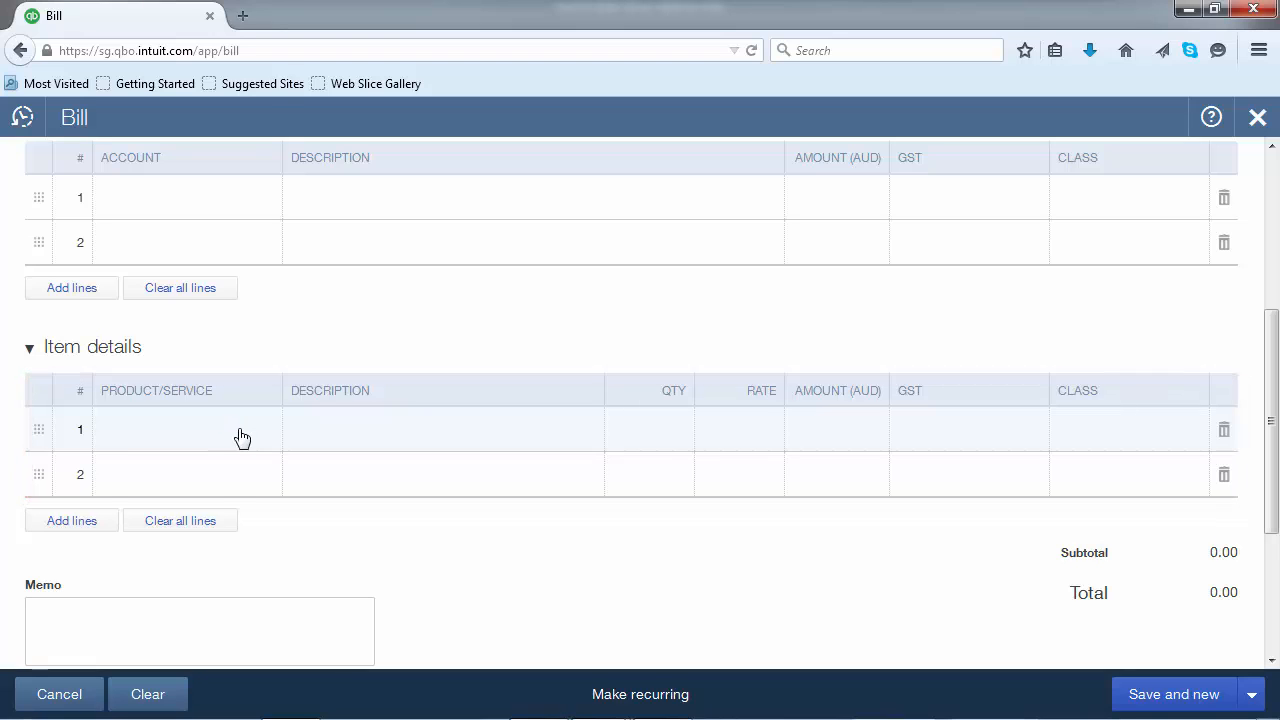
# - Add a Venue Rental item line at quantity 1 and rate 990, totalling 990.00
pyautogui.click(188, 429)
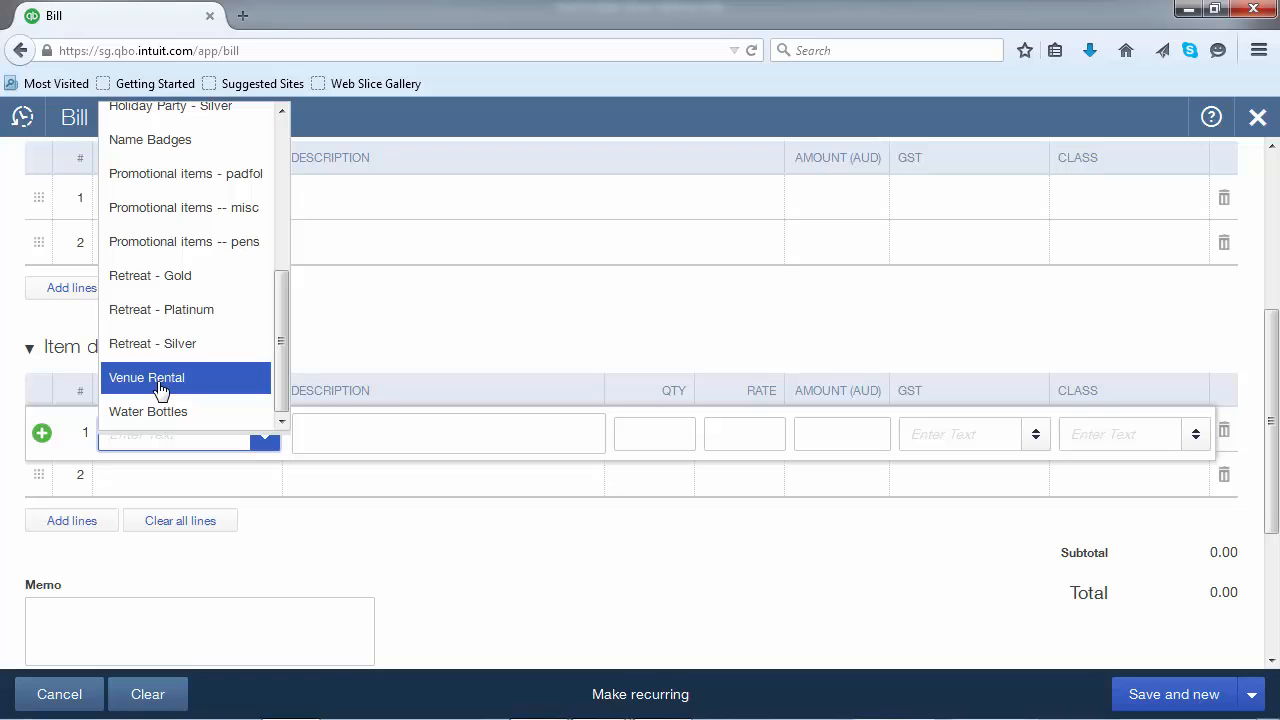
pyautogui.click(146, 377)
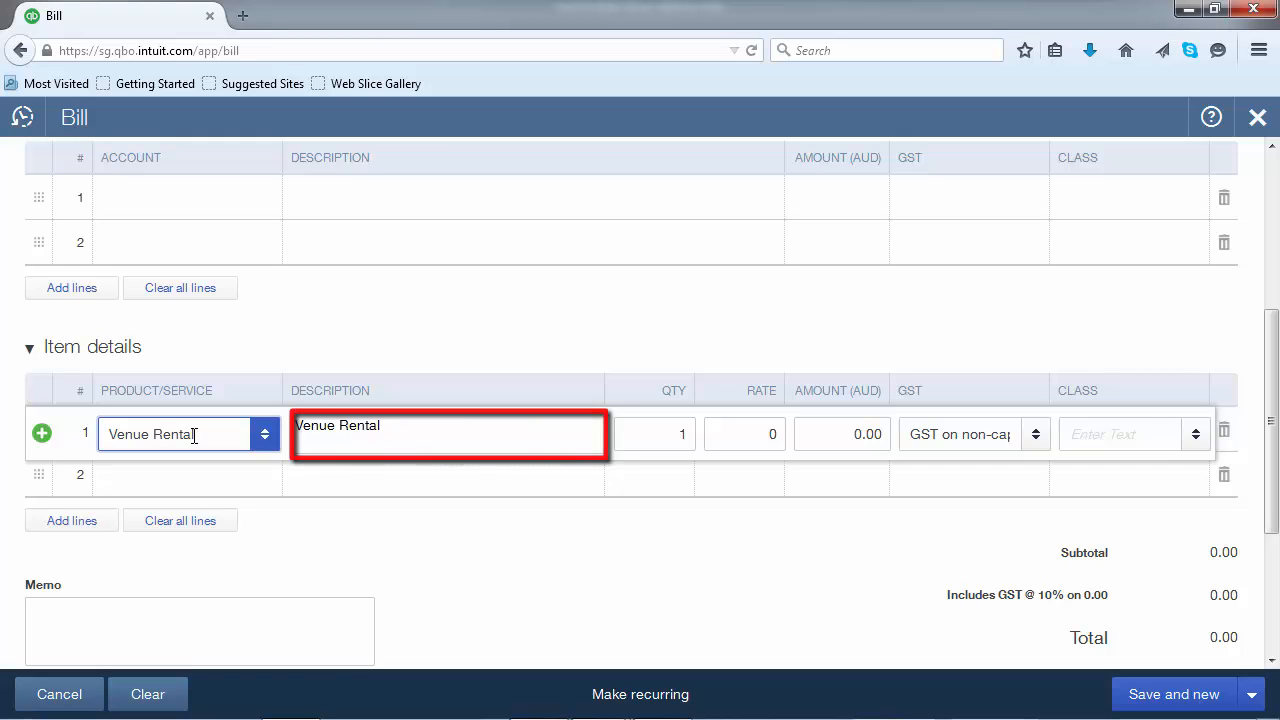
pyautogui.click(654, 434)
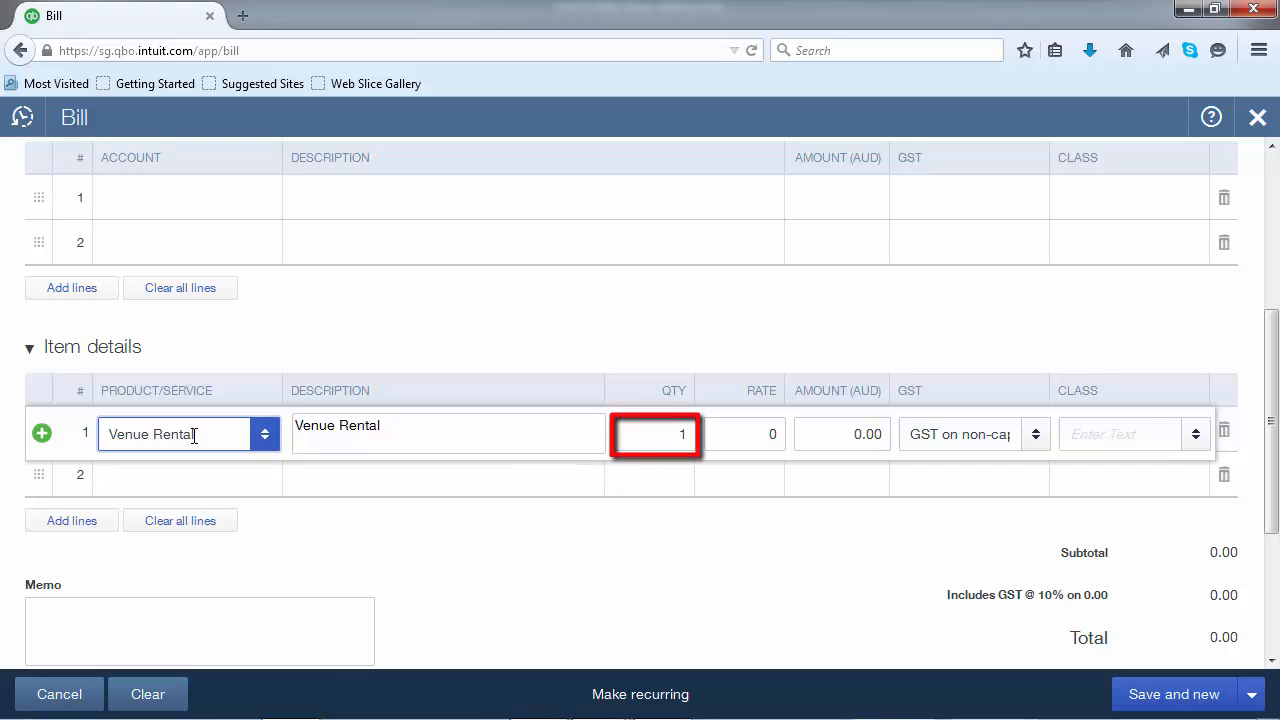
pyautogui.click(745, 434)
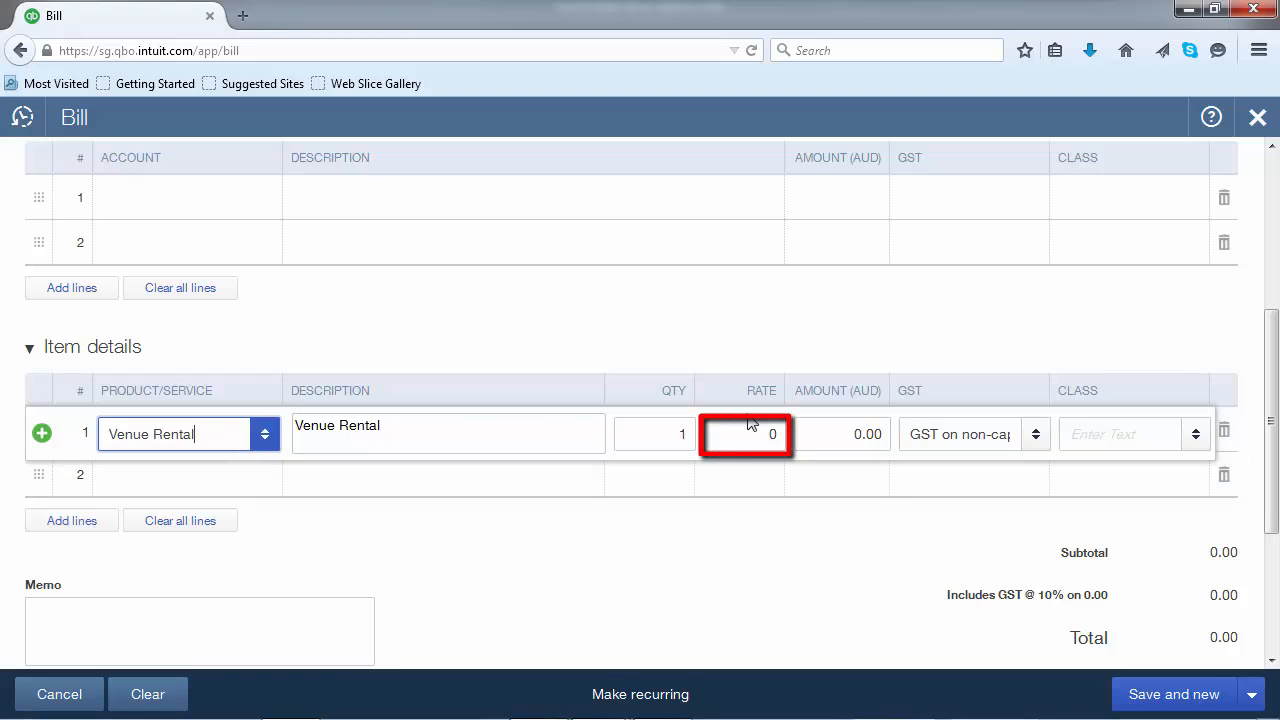
pyautogui.click(772, 433)
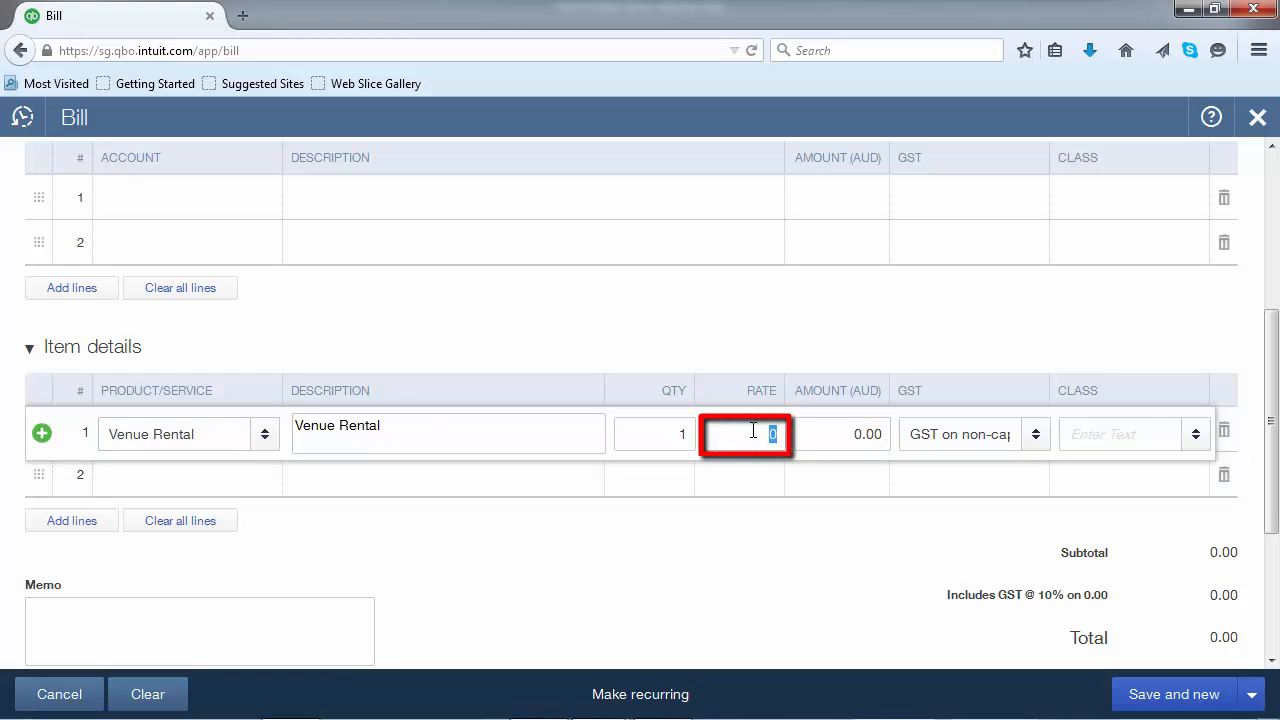
pyautogui.write('990')
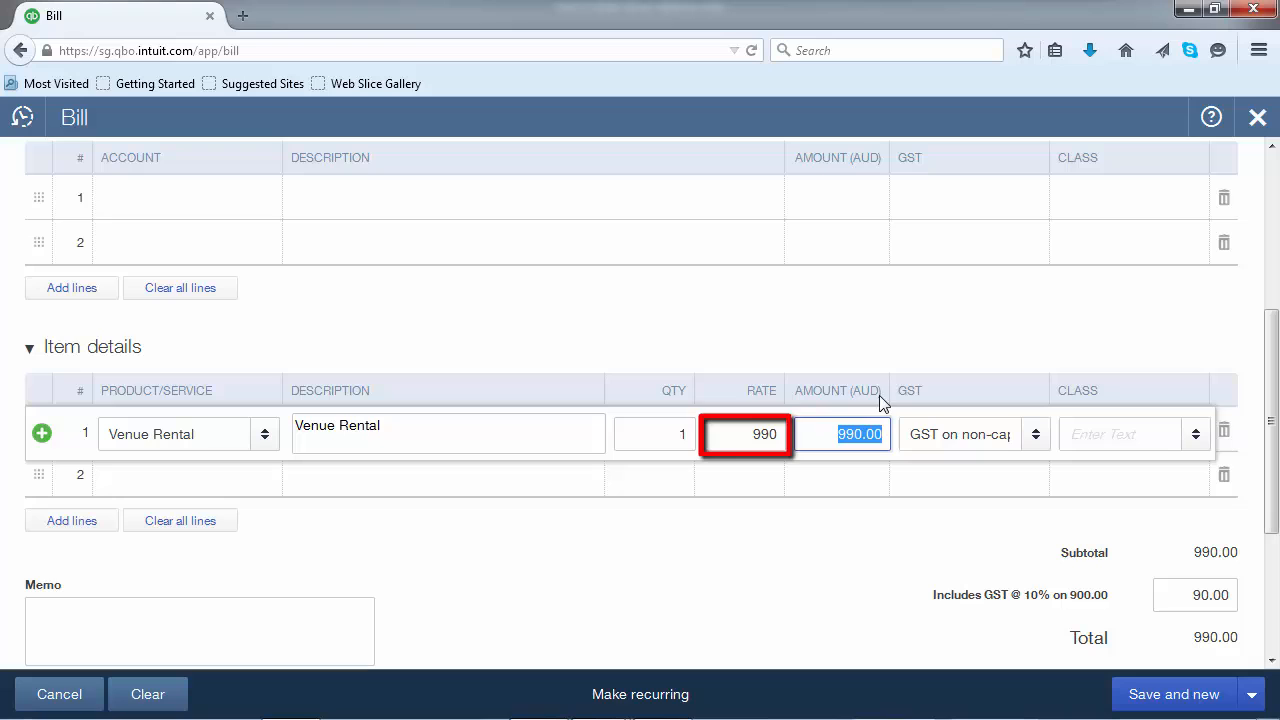
pyautogui.click(843, 434)
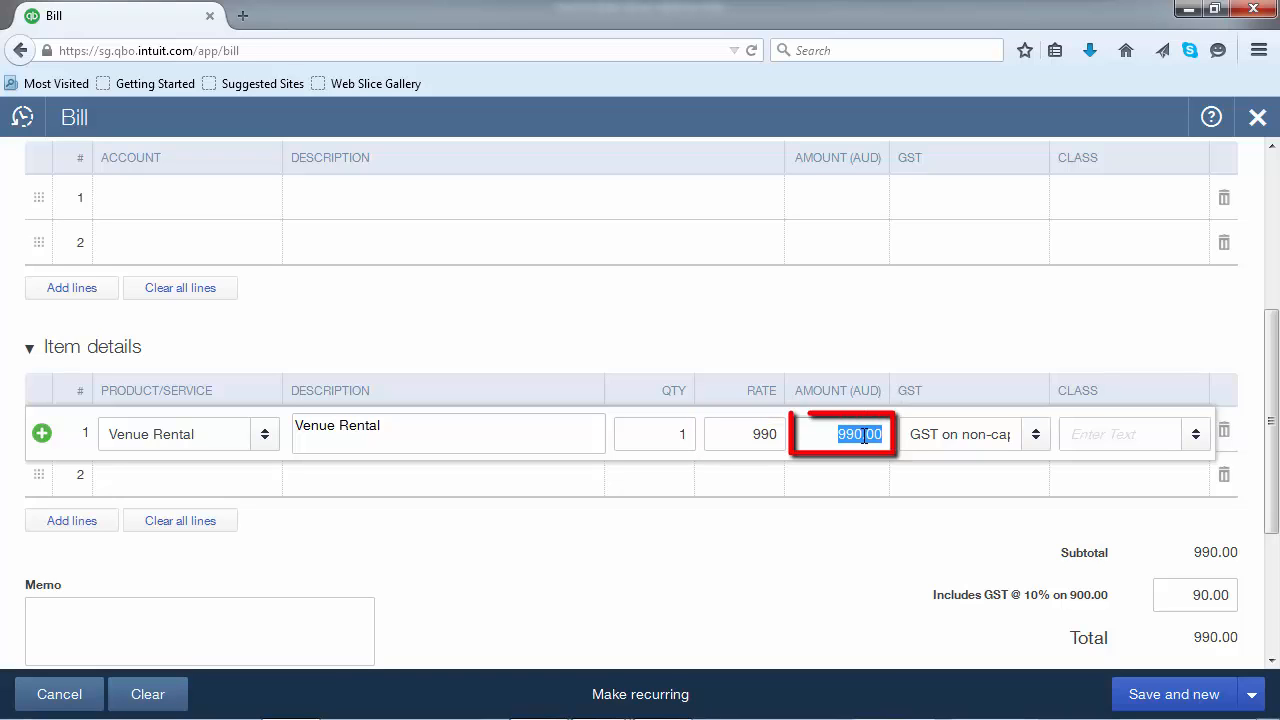
pyautogui.click(965, 434)
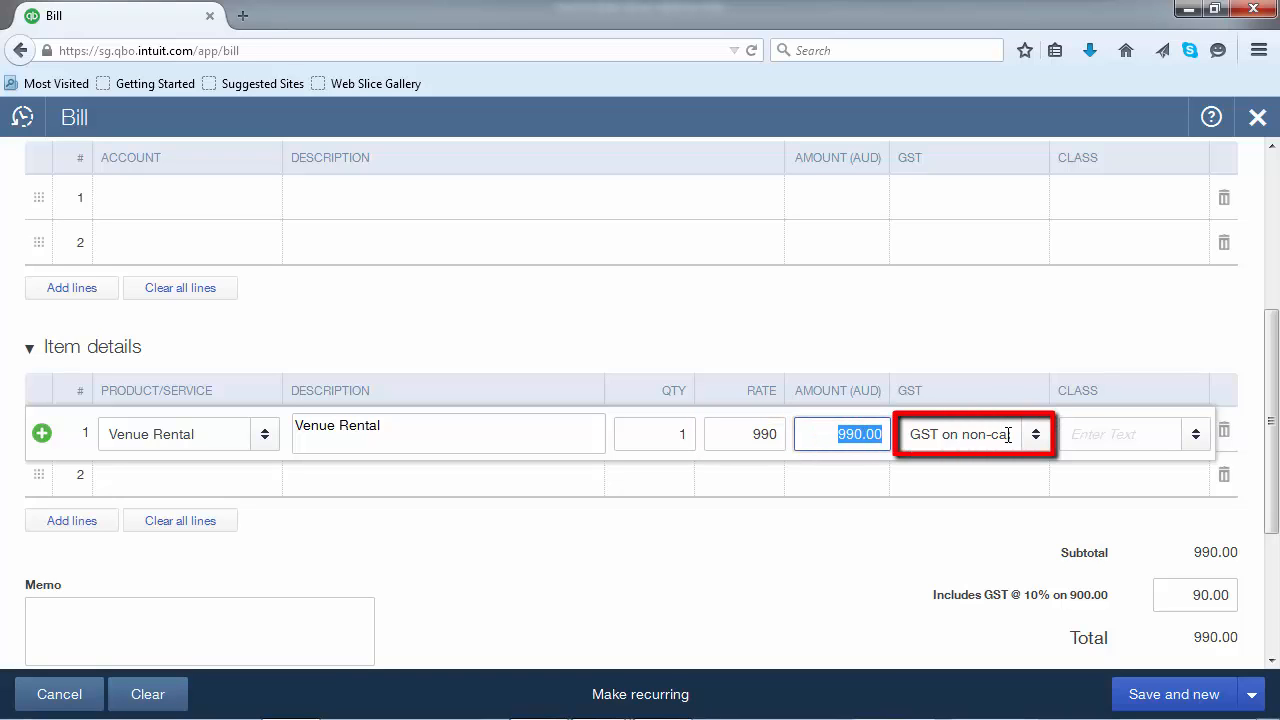
pyautogui.scroll(-3)
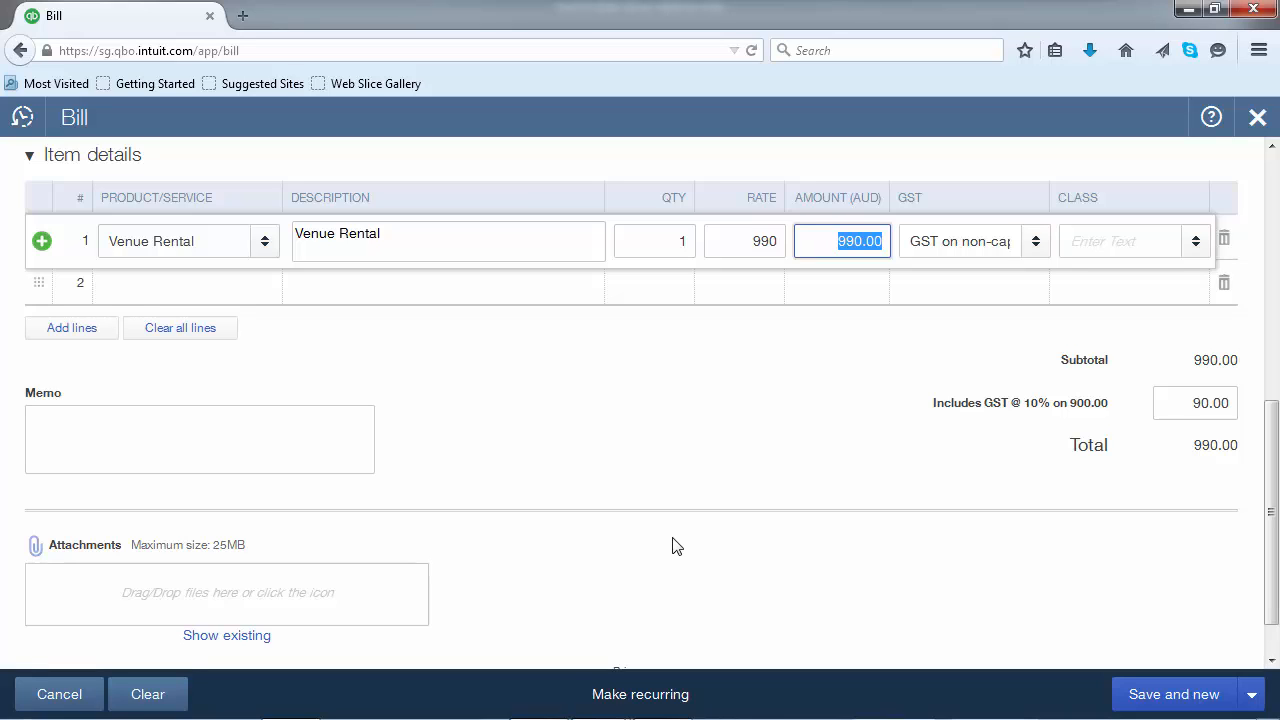
pyautogui.moveTo(840, 575)
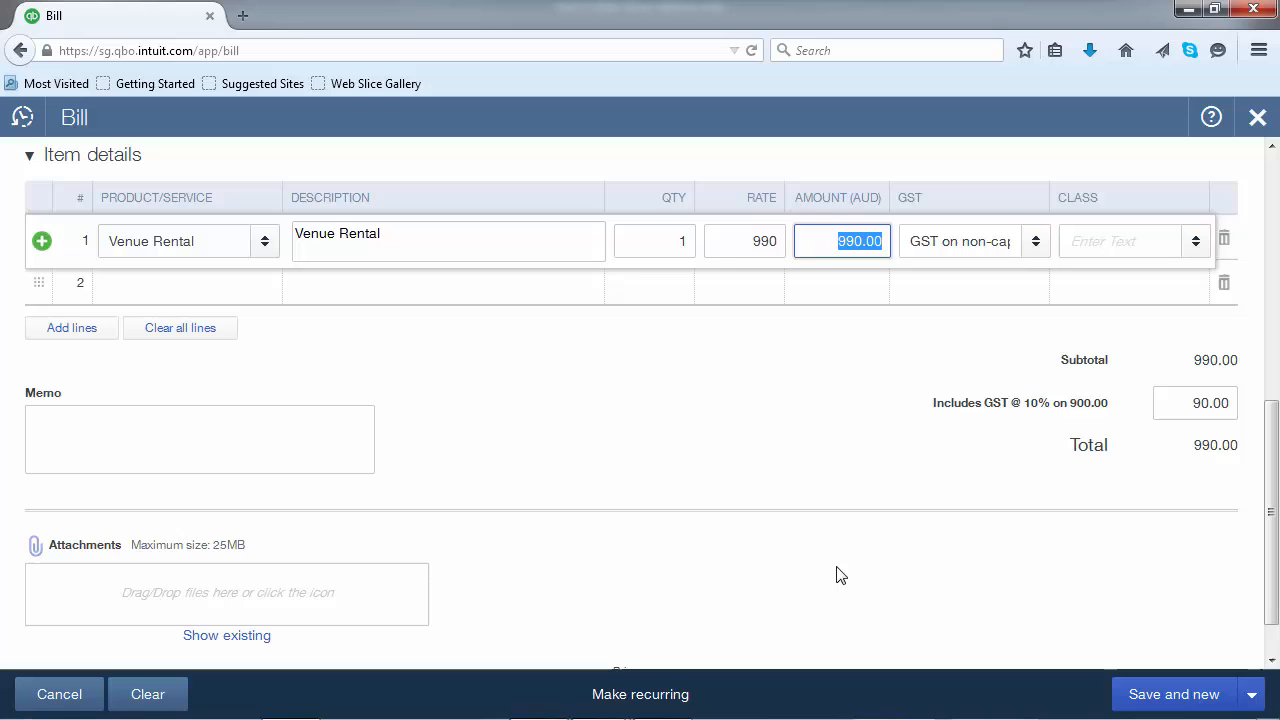